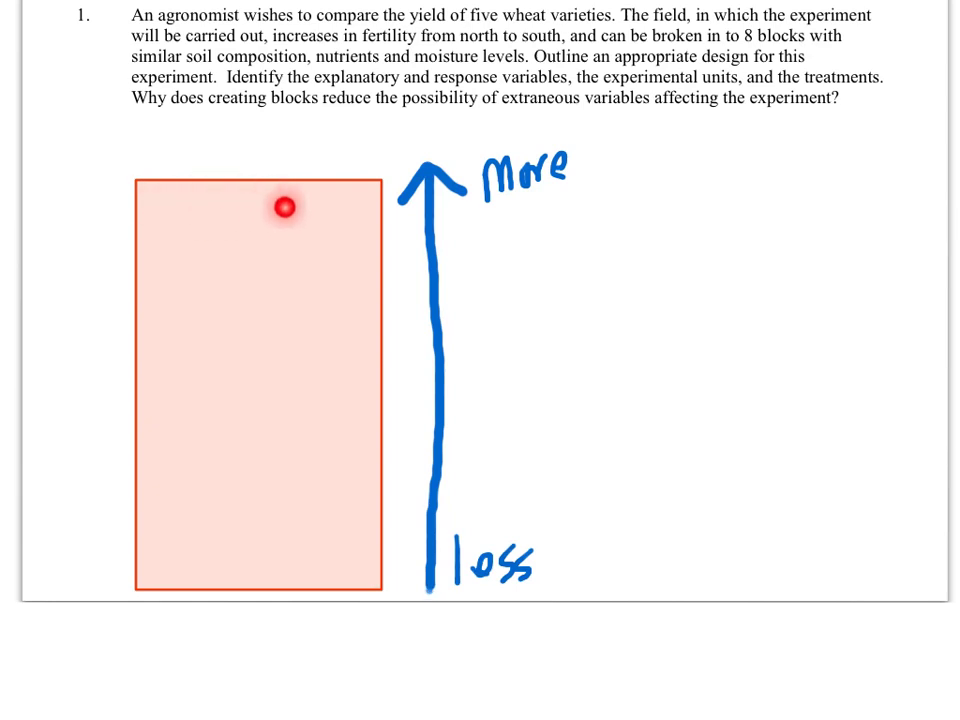
{"action": "mouse_move", "coordinate": [196, 240]}
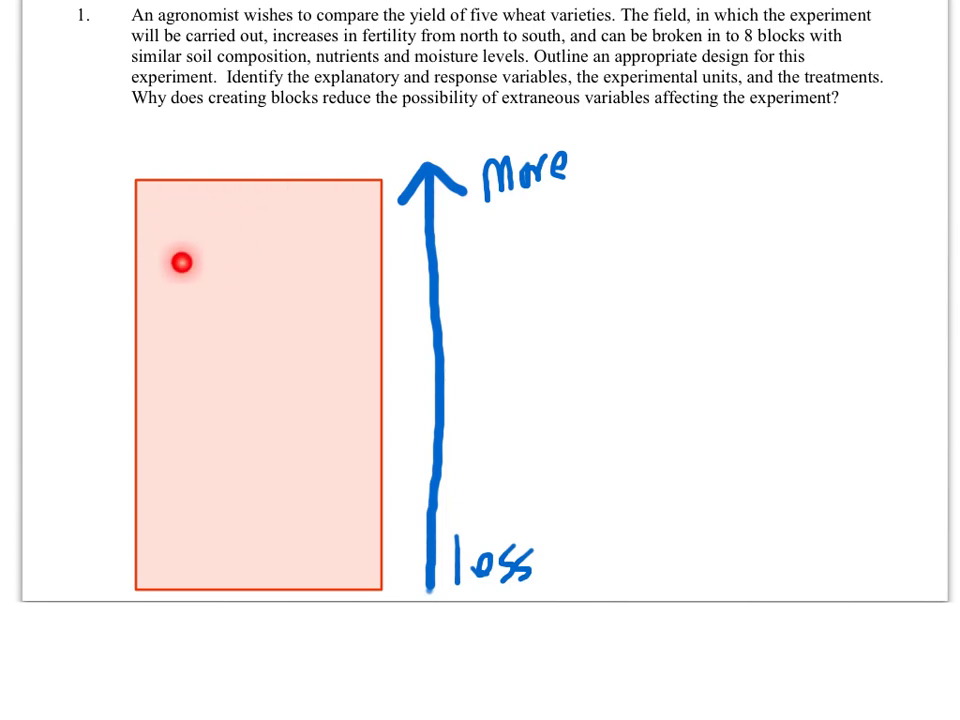
{"action": "mouse_move", "coordinate": [256, 232]}
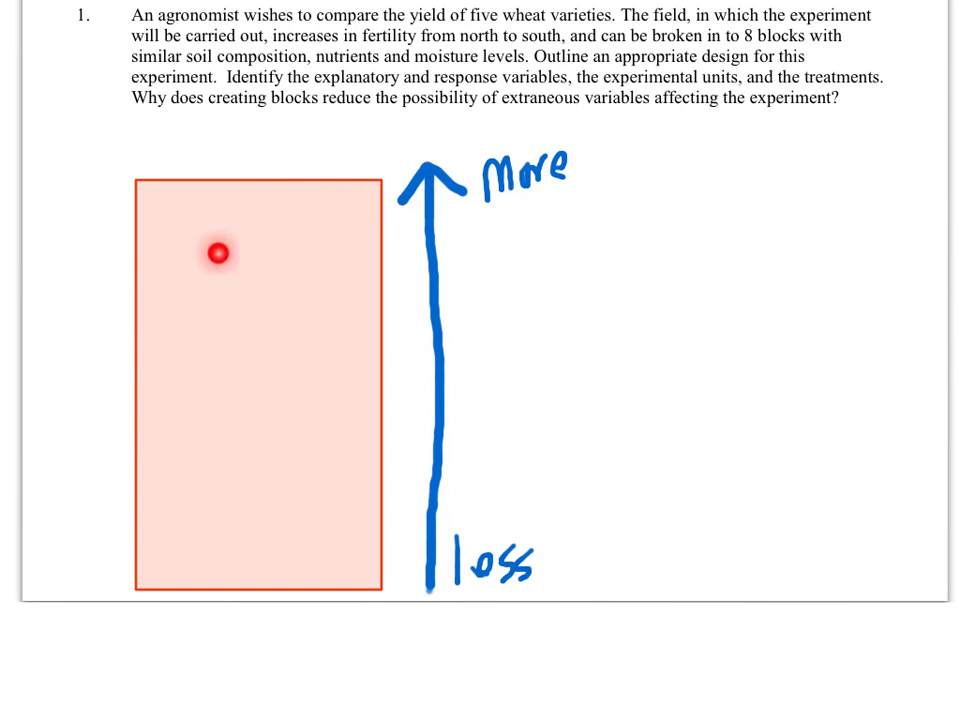
Step: Sketch division lines across the wheat field to mark out the blocks
{"action": "left_click_drag", "start_coordinate": [216, 252], "coordinate": [264, 510]}
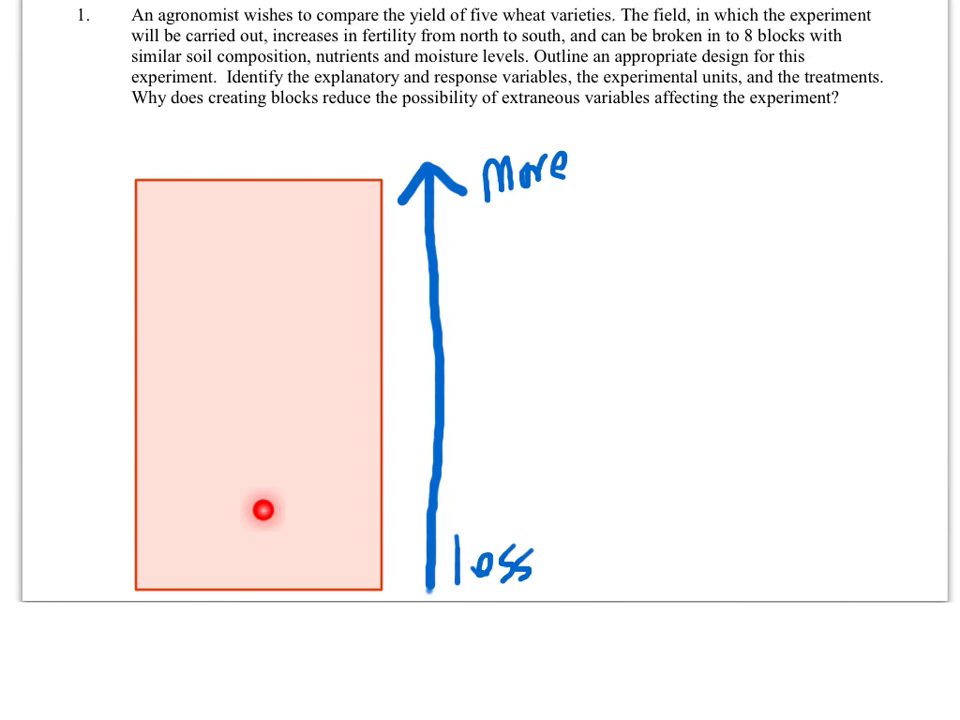
{"action": "left_click_drag", "start_coordinate": [264, 510], "coordinate": [320, 204]}
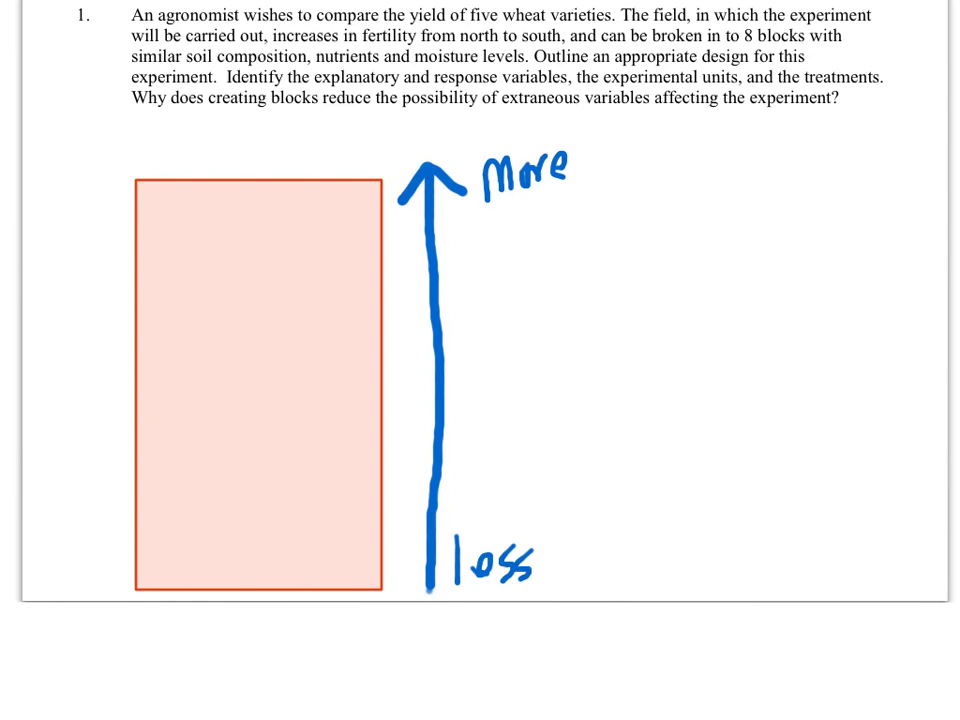
{"action": "left_click_drag", "start_coordinate": [132, 216], "coordinate": [380, 216]}
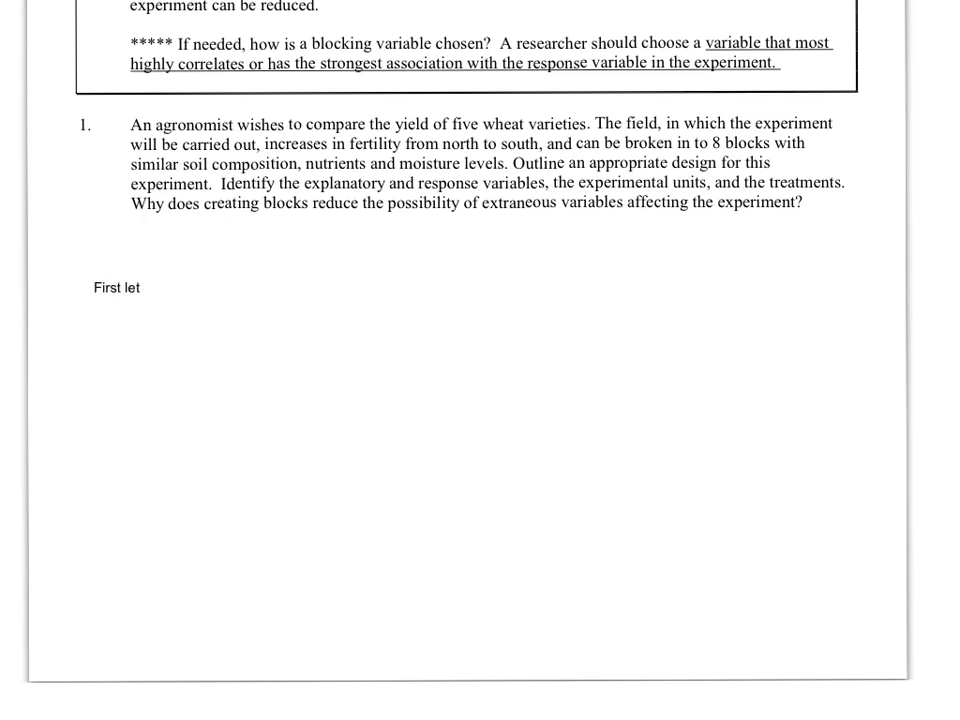
Step: Type that 8 blocks are created by location because location most closely associates with wheat growth
{"action": "type", "text": "s creat th"}
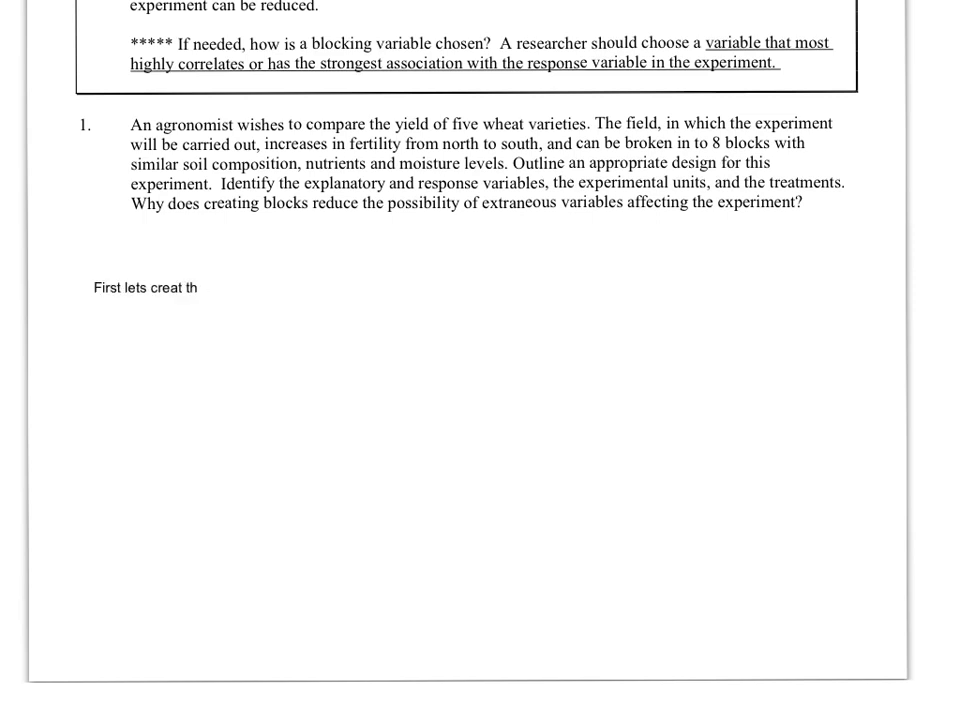
{"action": "type", "text": "e the"}
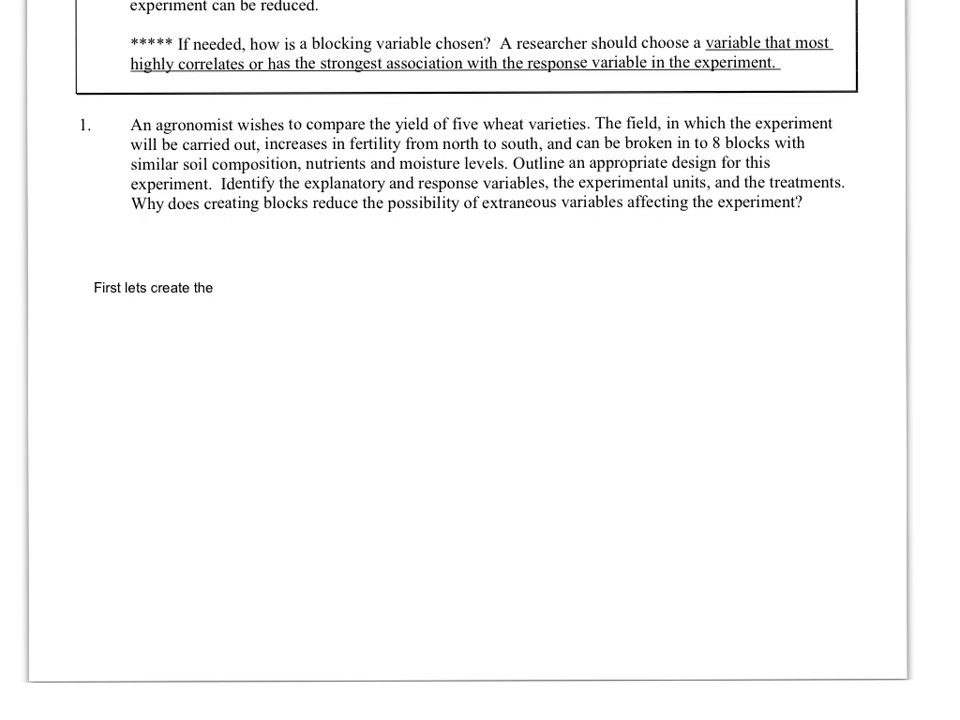
{"action": "type", "text": "8 blocks based the the"}
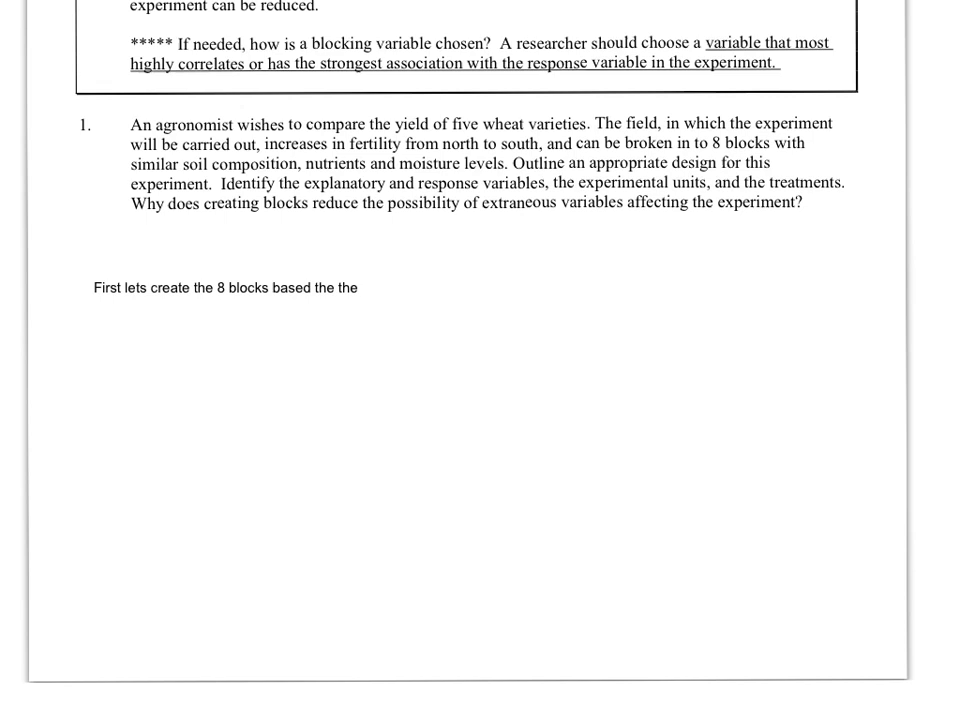
{"action": "type", "text": "on the location"}
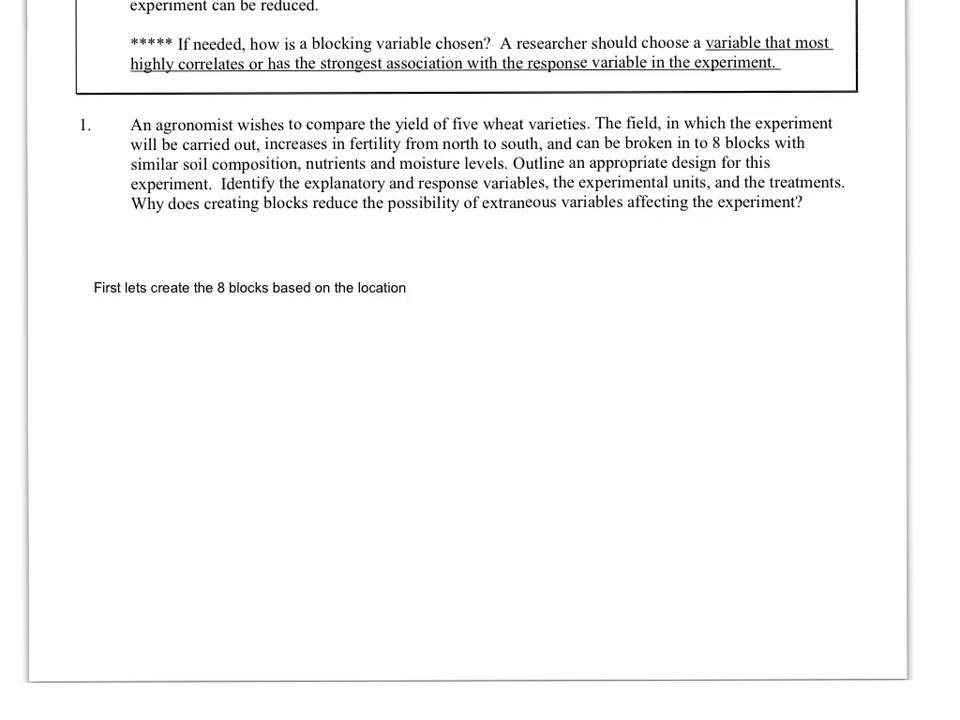
{"action": "type", "text": ". We choose location to"}
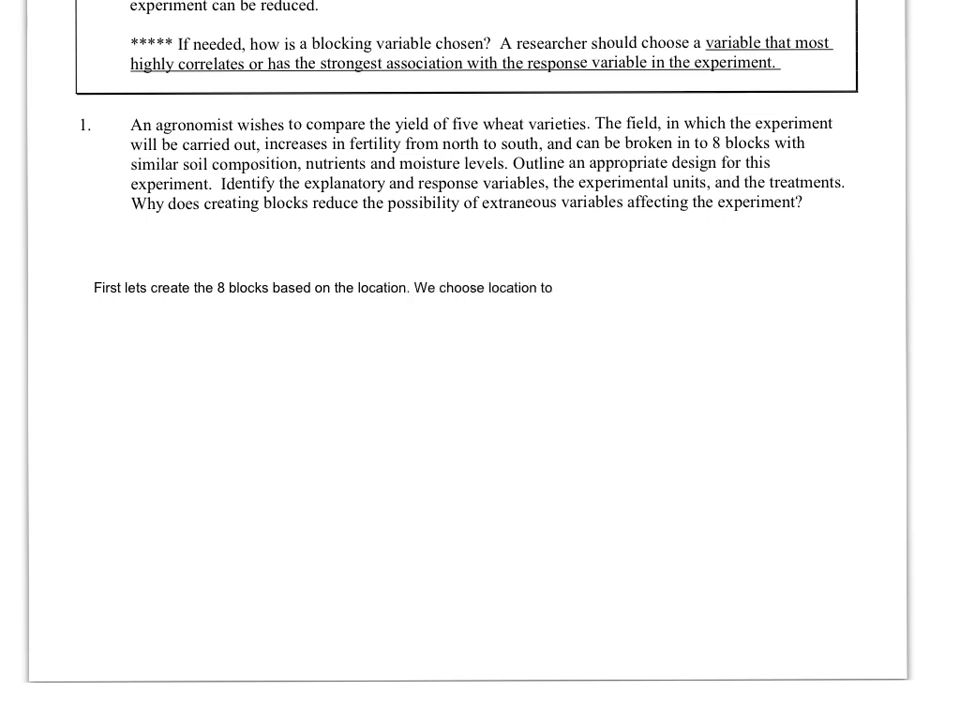
{"action": "type", "text": "block on because"}
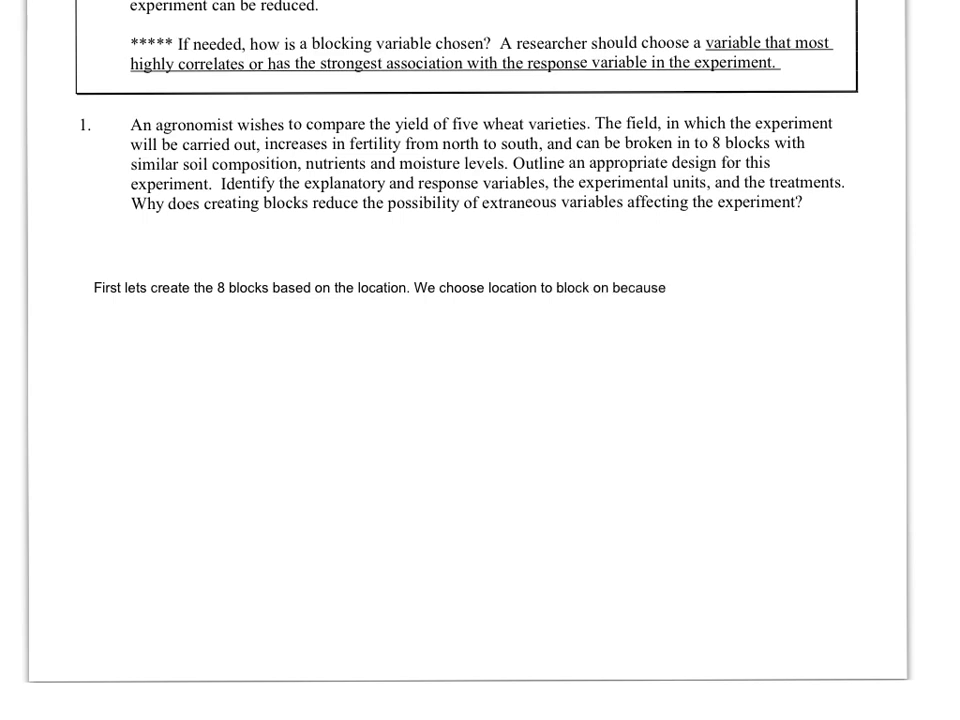
{"action": "type", "text": "location most closely associates with the whate"}
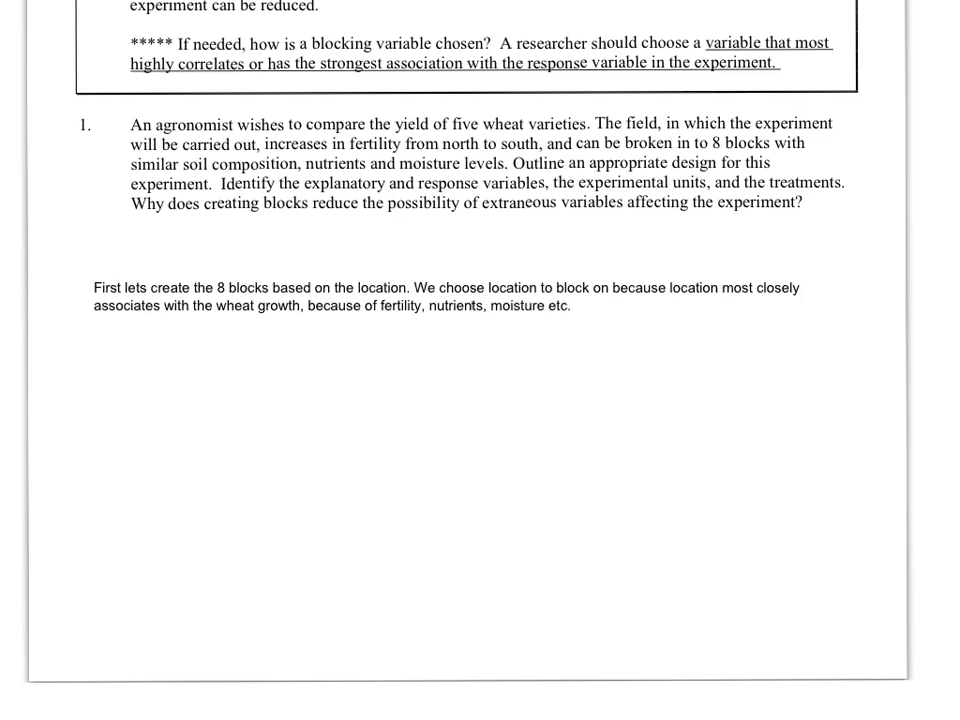
Step: Type that each block gets 5 plots, one per wheat variety, and begin "Using a hat w"
{"action": "type", "text": "In each block we will create 5 plots one for each wheat variety. Using a hat w"}
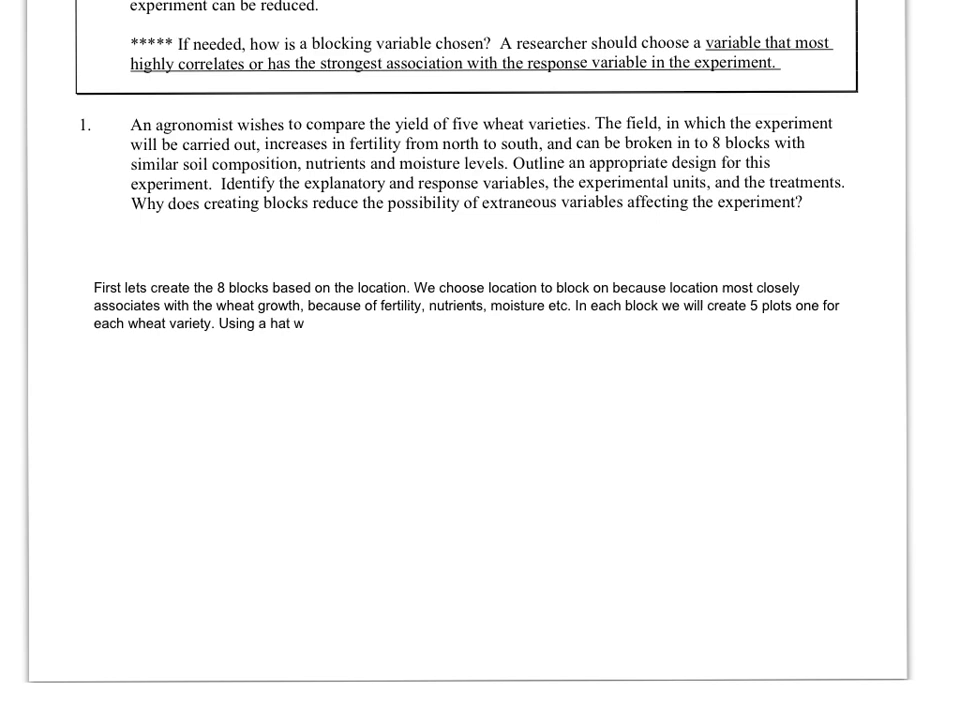